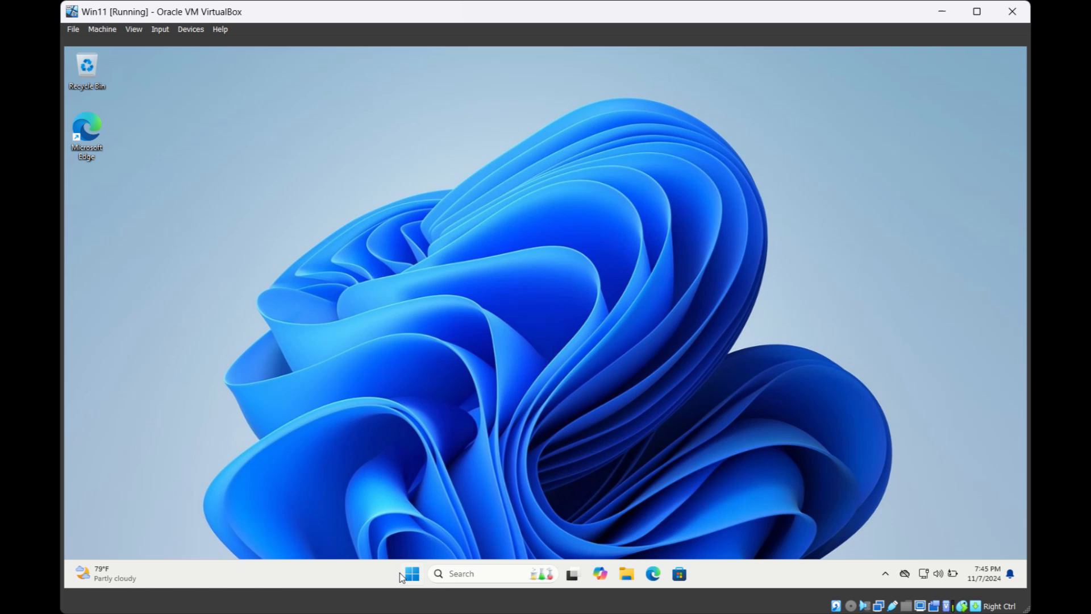
mouse_move(410, 573)
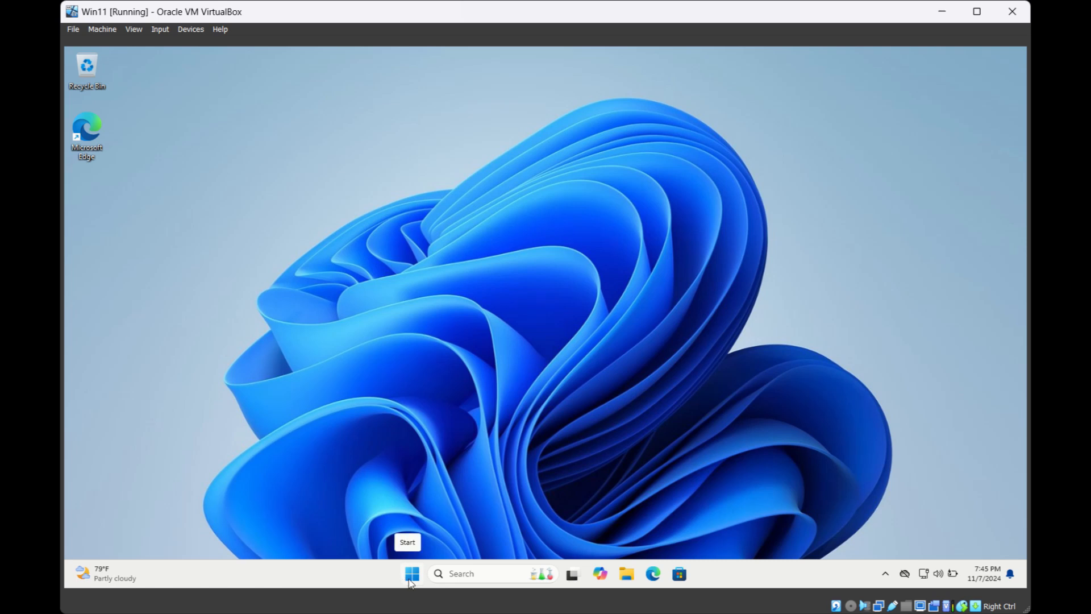
- Open Start and search for 'windows firewall'
left_click(411, 574)
type("windows firewall")
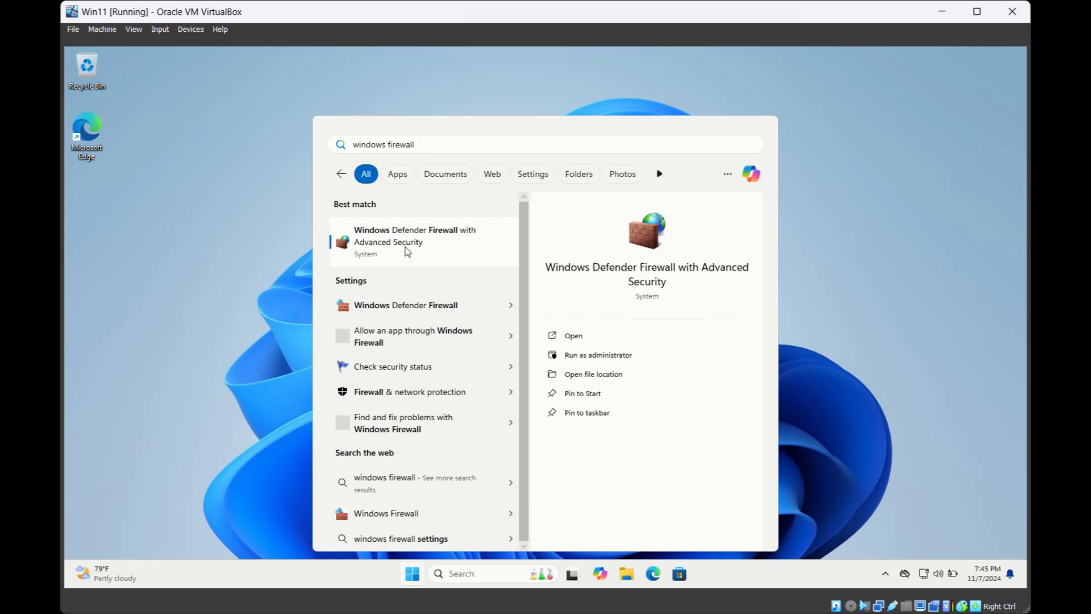
- Launch the advanced firewall console and show the Outbound Rules list
left_click(414, 241)
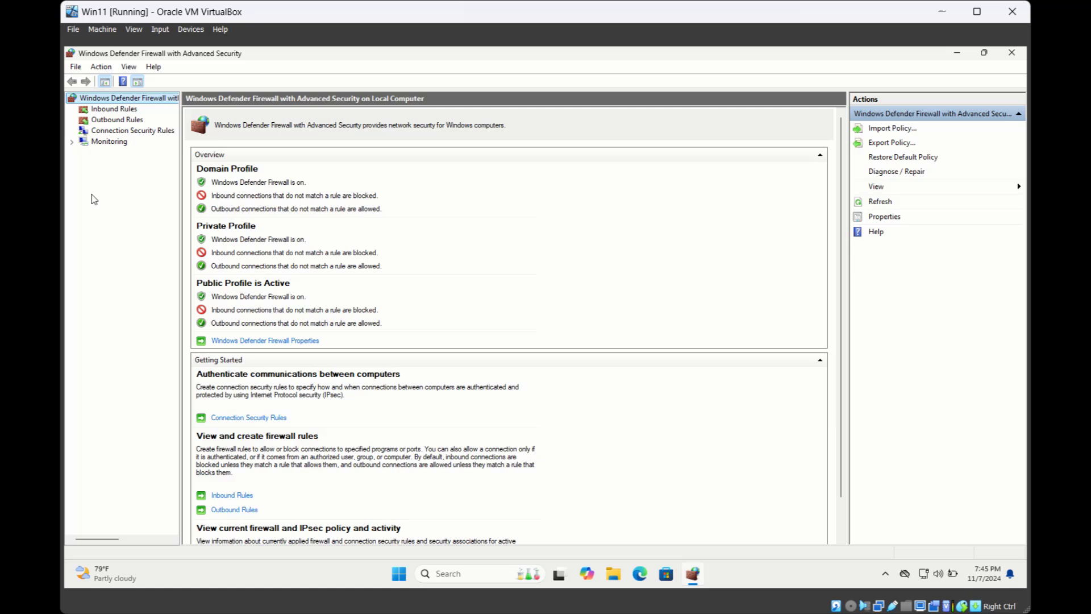
mouse_move(113, 124)
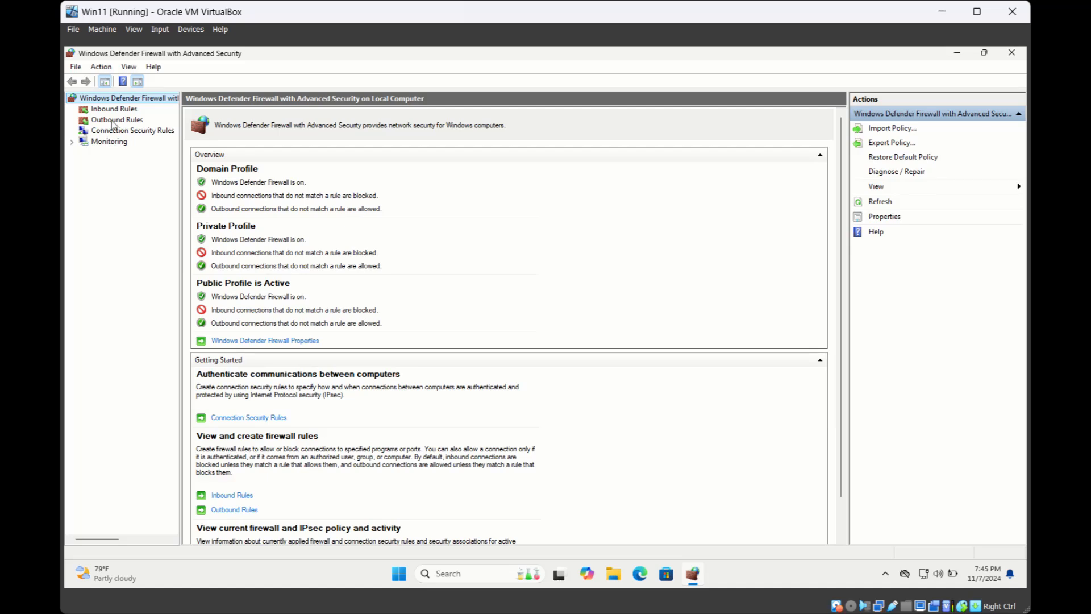
left_click(116, 118)
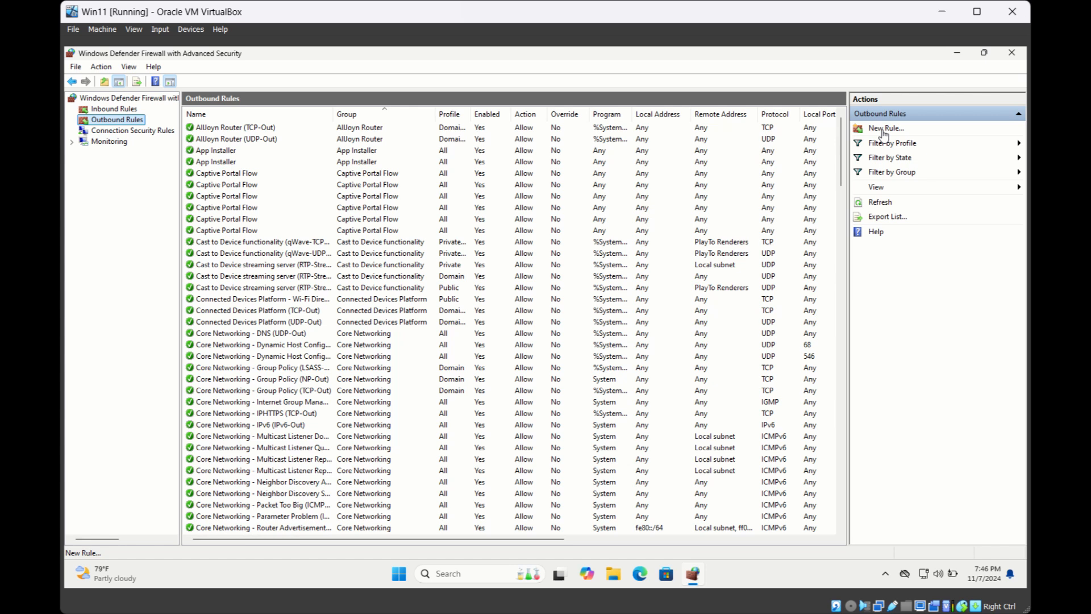
- Create a new Custom outbound rule for all programs and any protocol
left_click(886, 128)
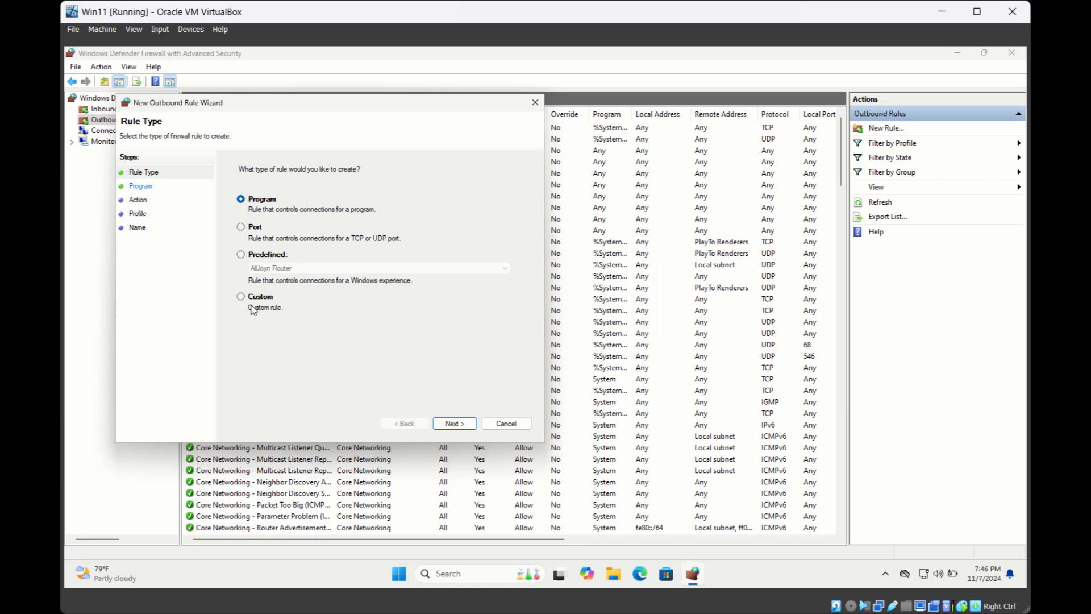
mouse_move(242, 301)
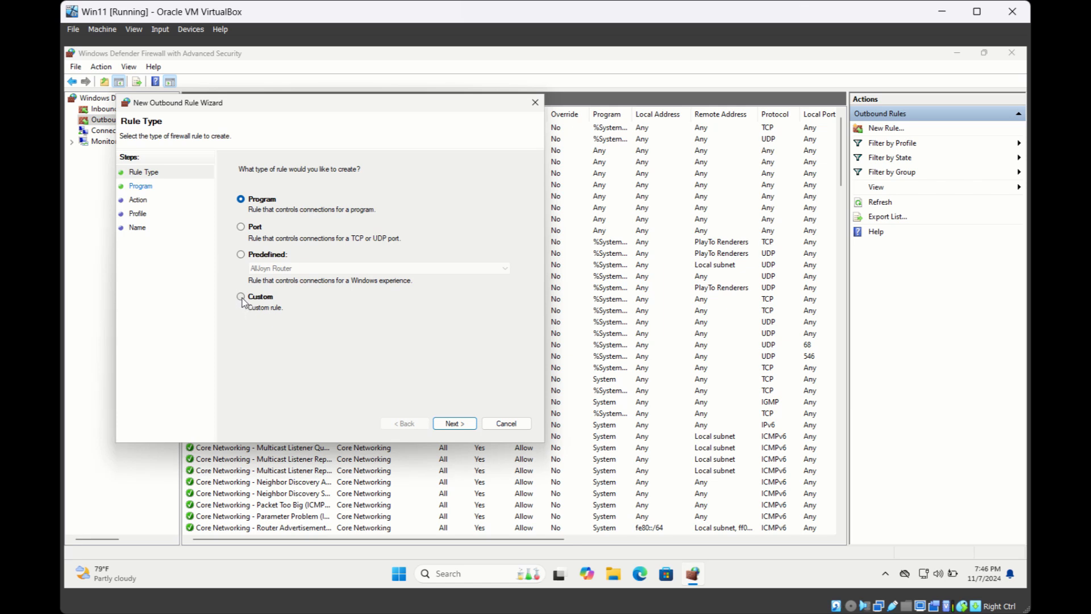
left_click(241, 297)
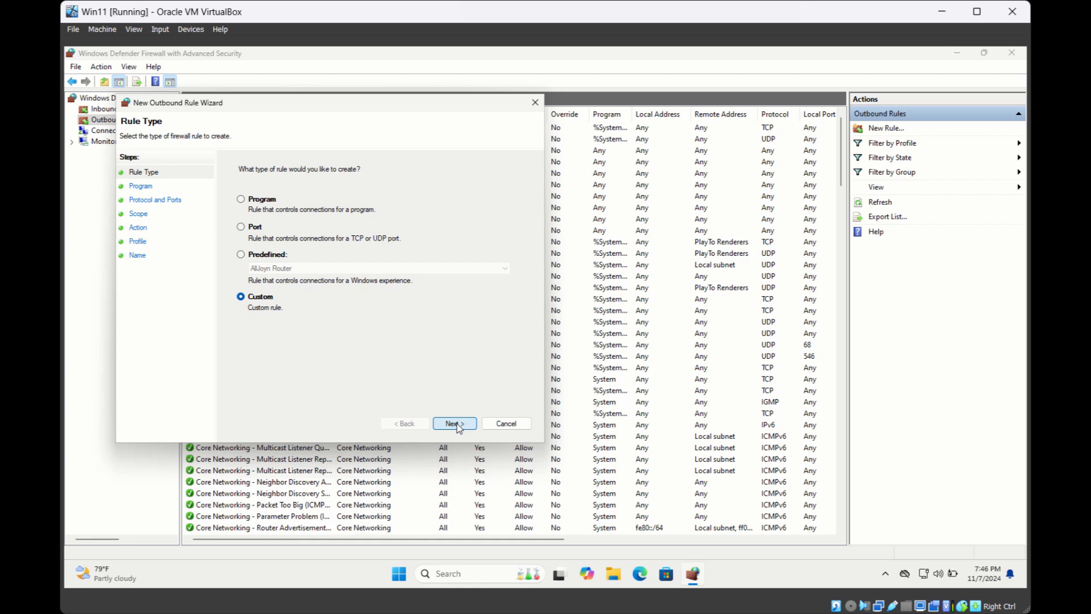
left_click(453, 423)
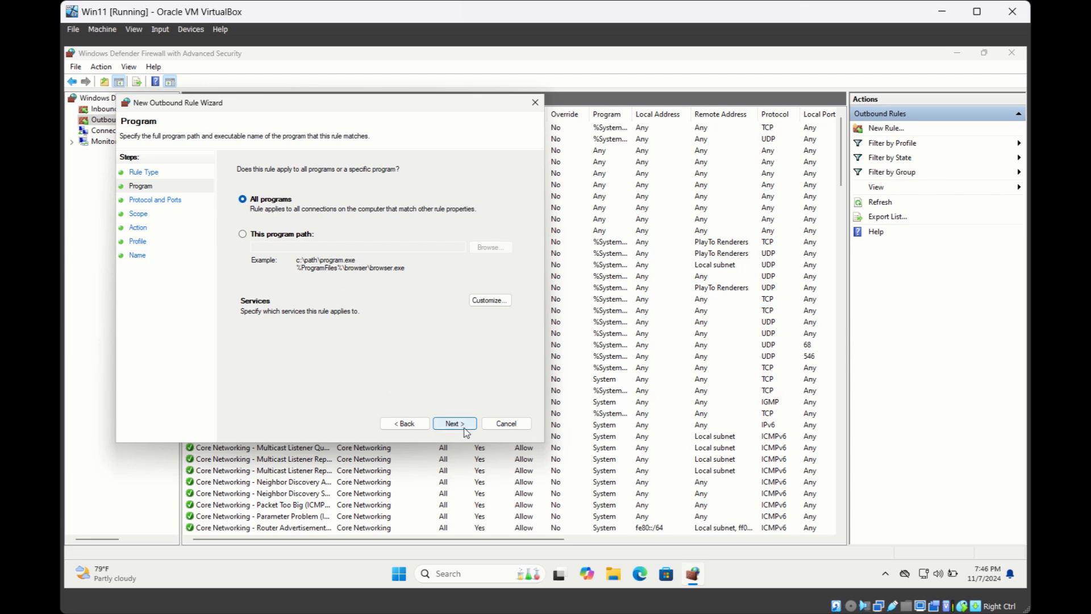
left_click(453, 423)
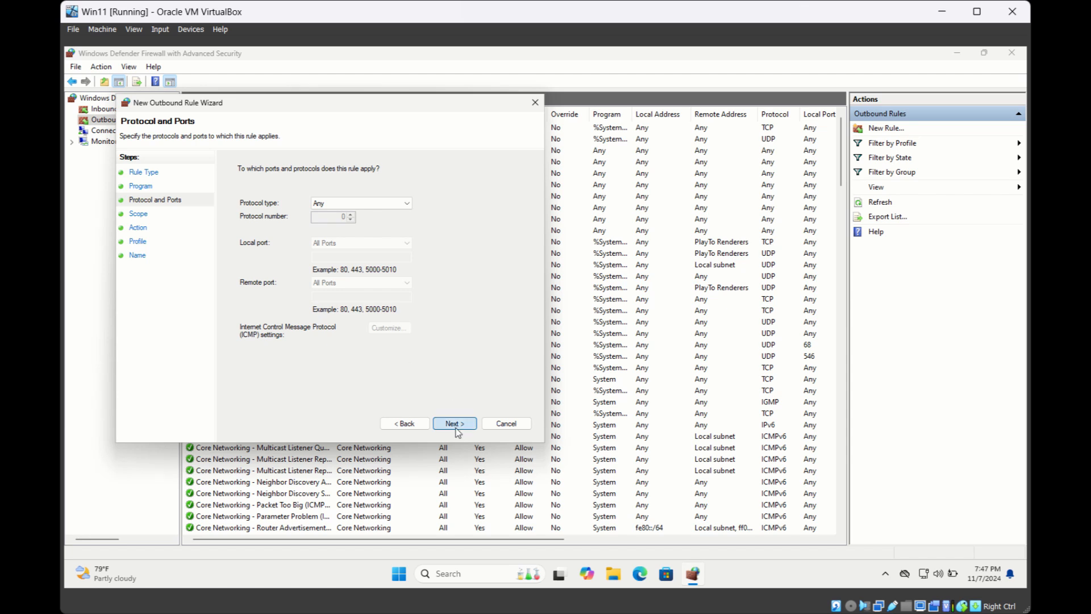
left_click(454, 423)
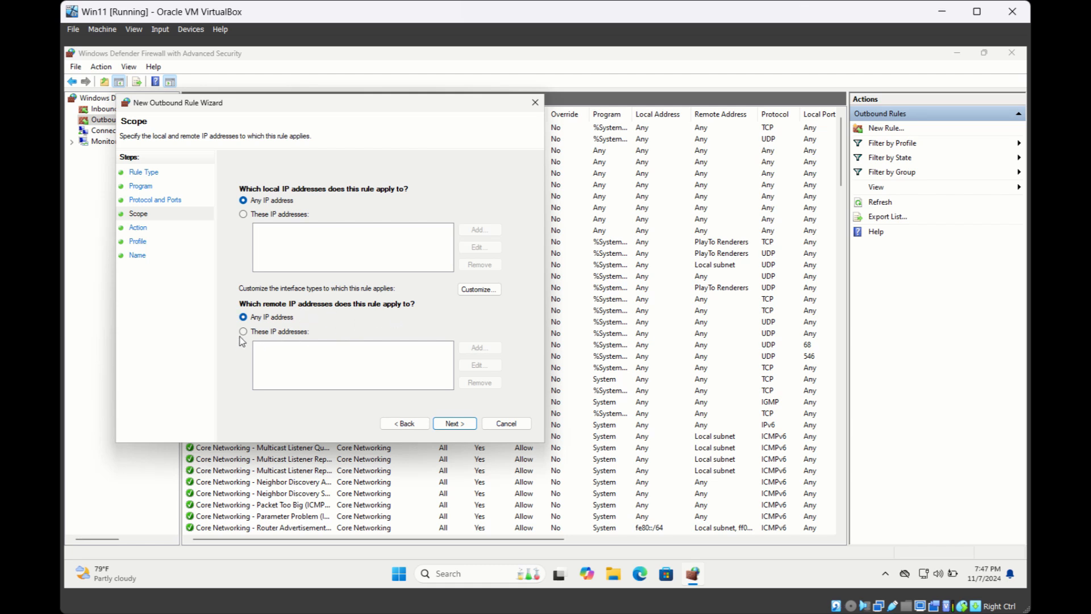
- Restrict the rule's remote addresses to 192.168.1.15
left_click(243, 331)
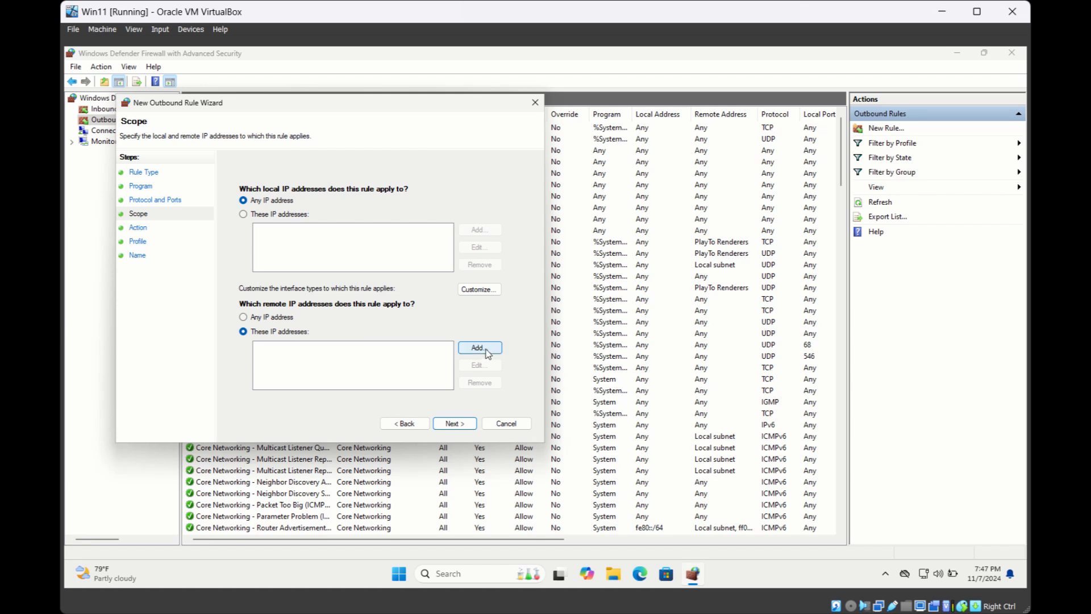
left_click(479, 347)
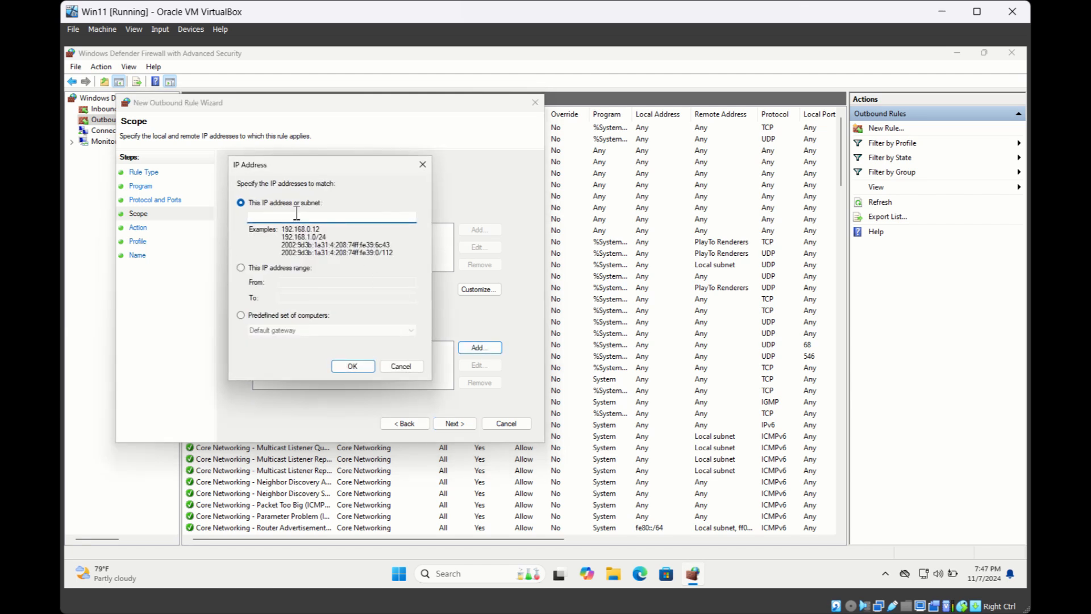
type("1")
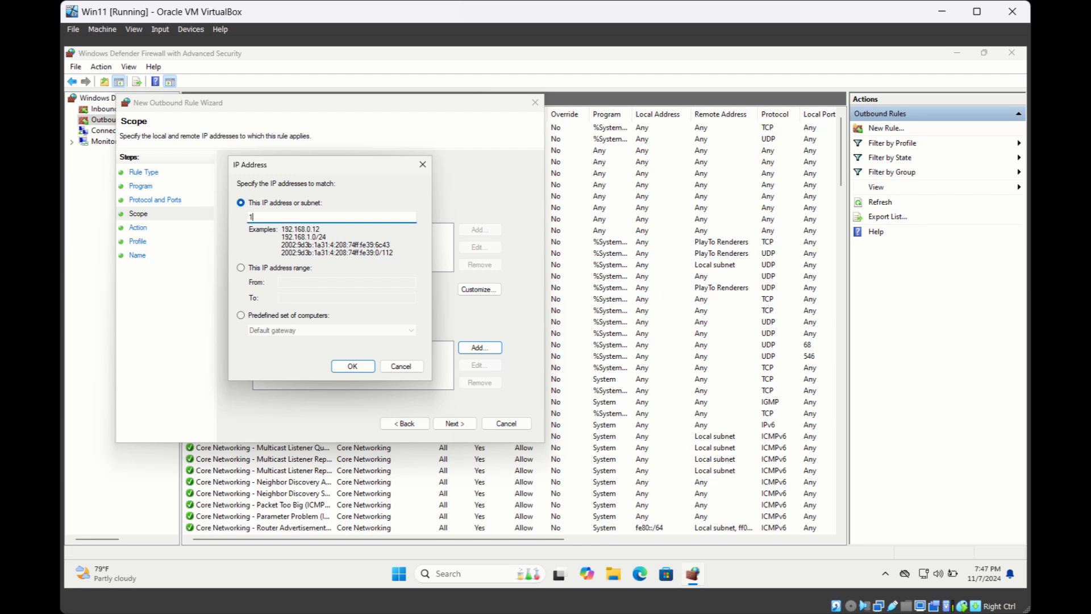
type("92.168.1.15")
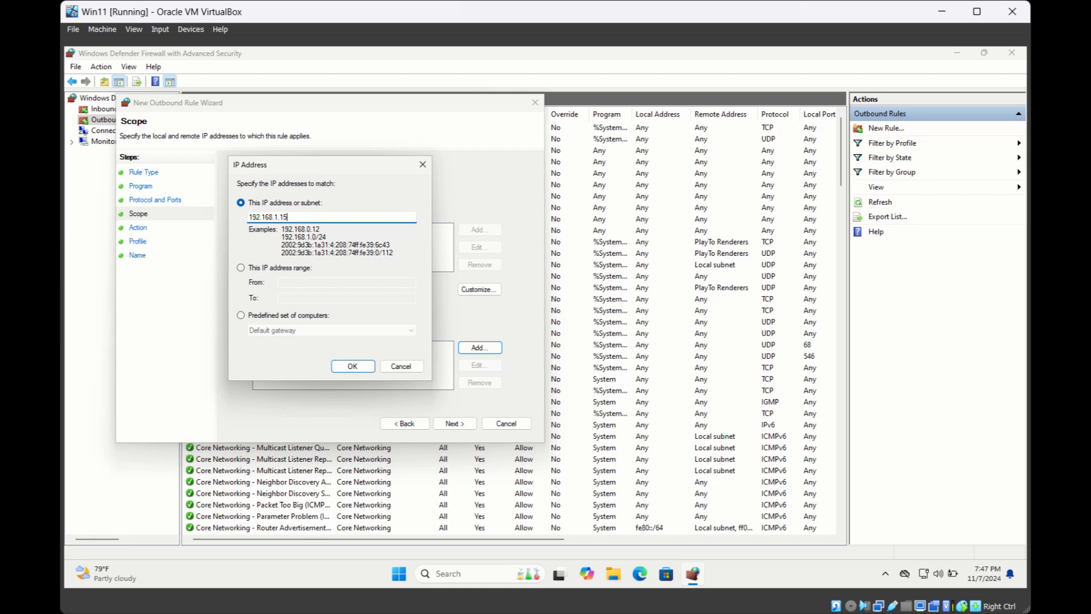
left_click(353, 365)
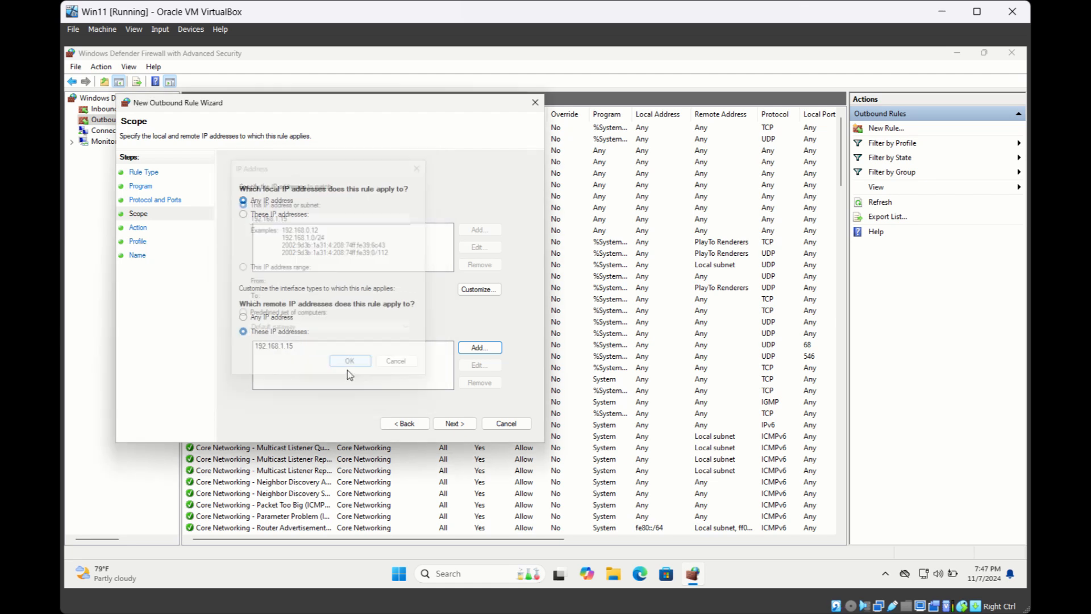
left_click(350, 361)
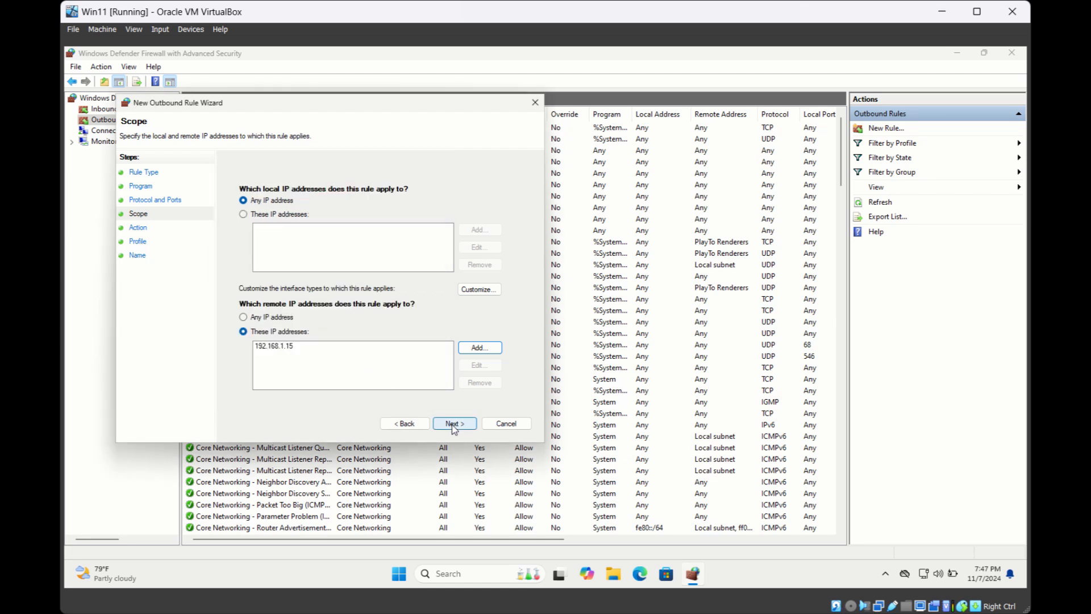
- Set the rule to block the connection on Domain, Private and Public profiles
left_click(454, 423)
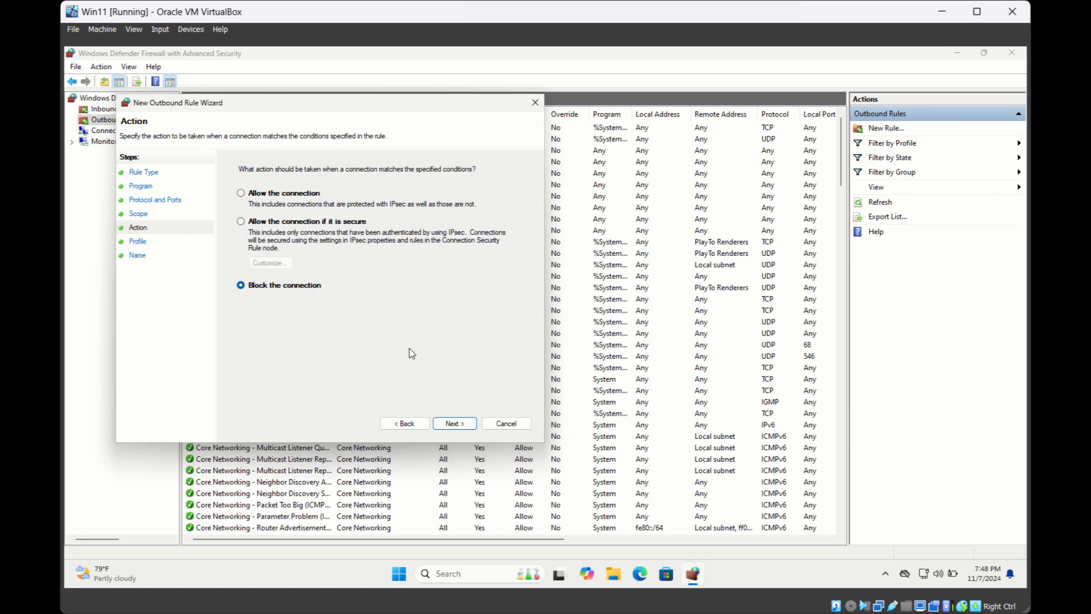
left_click(453, 423)
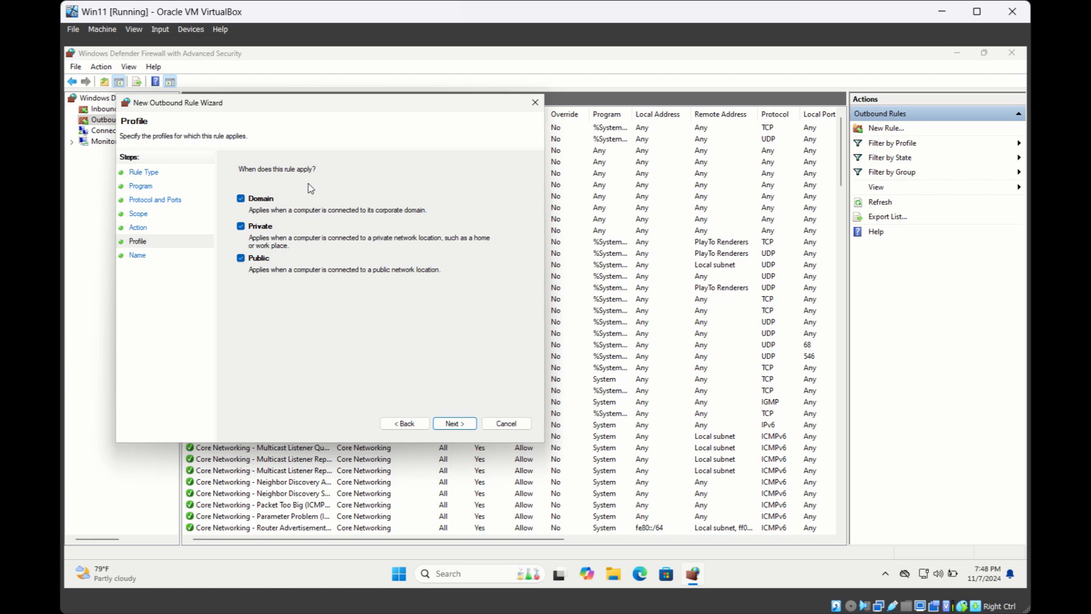
mouse_move(285, 236)
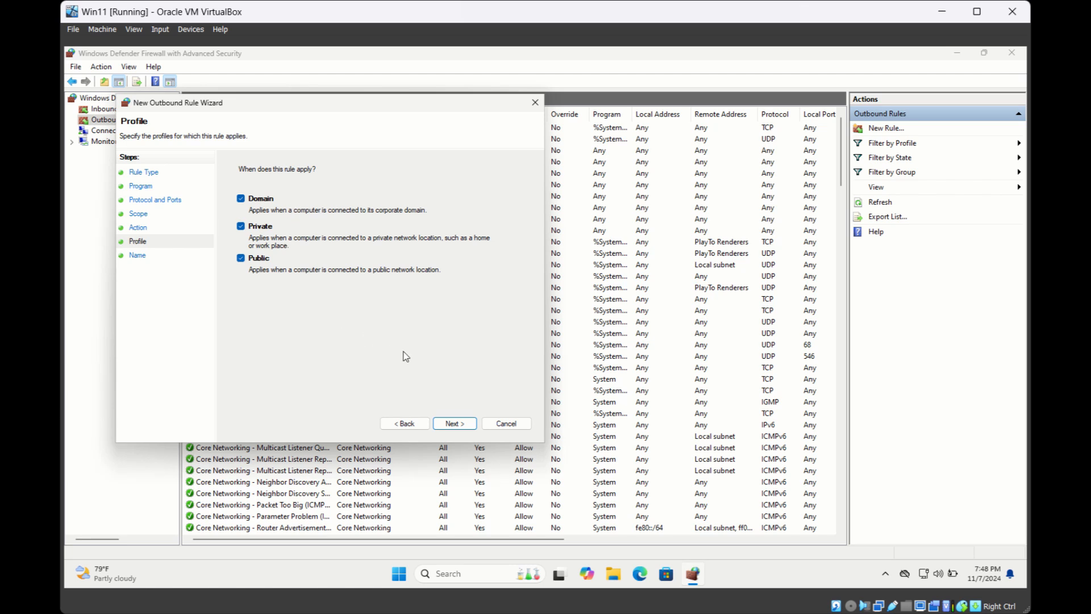
left_click(454, 423)
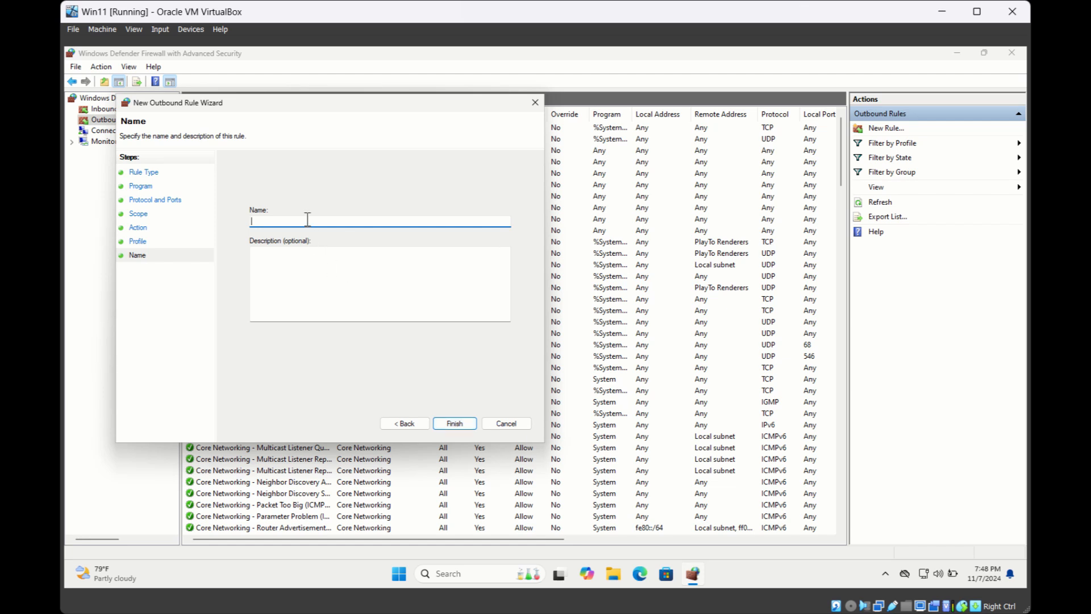
- Name the rule 'Blocked IP address' and finish the wizard
type("Blocked")
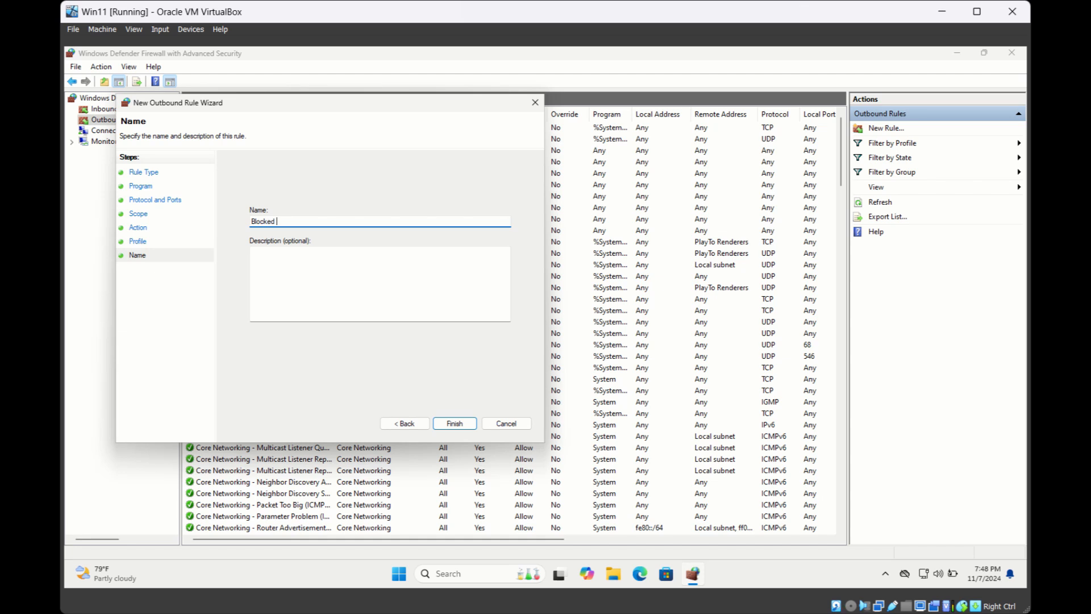
type("IP address")
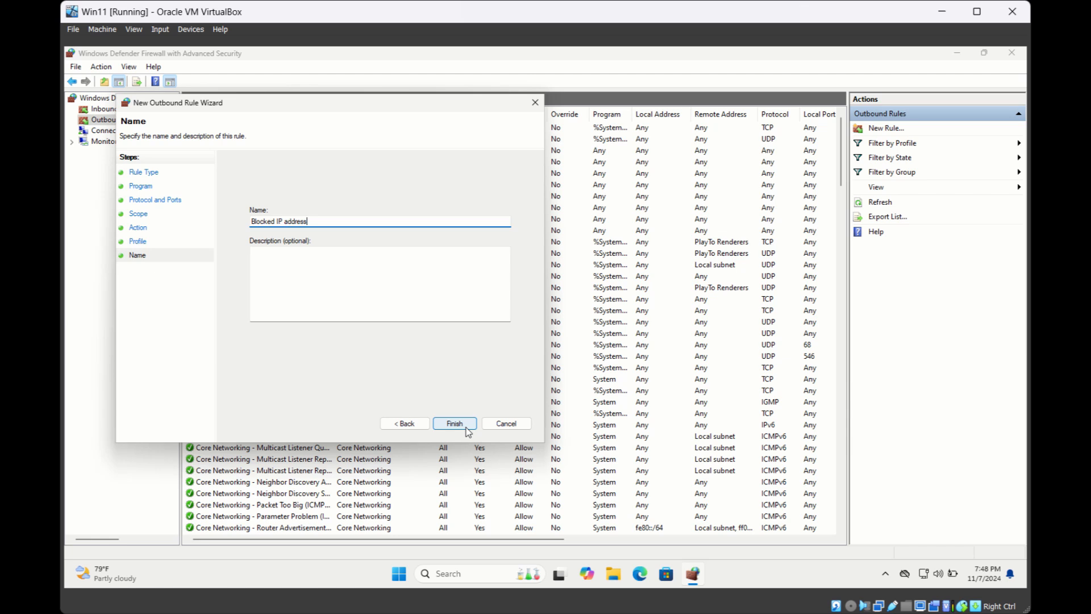
left_click(453, 423)
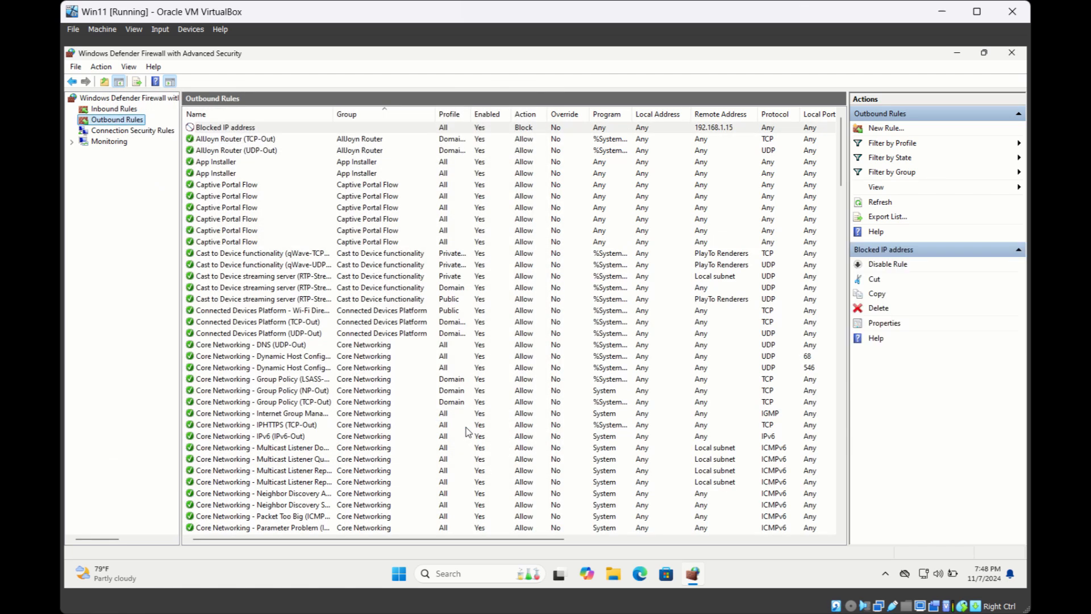
left_click(225, 126)
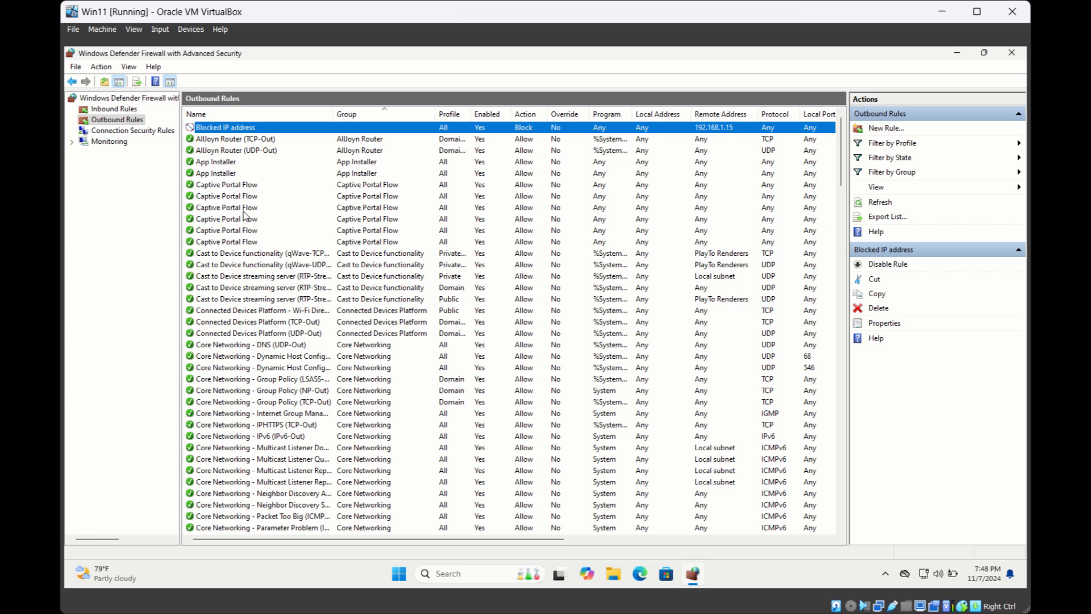
mouse_move(491, 136)
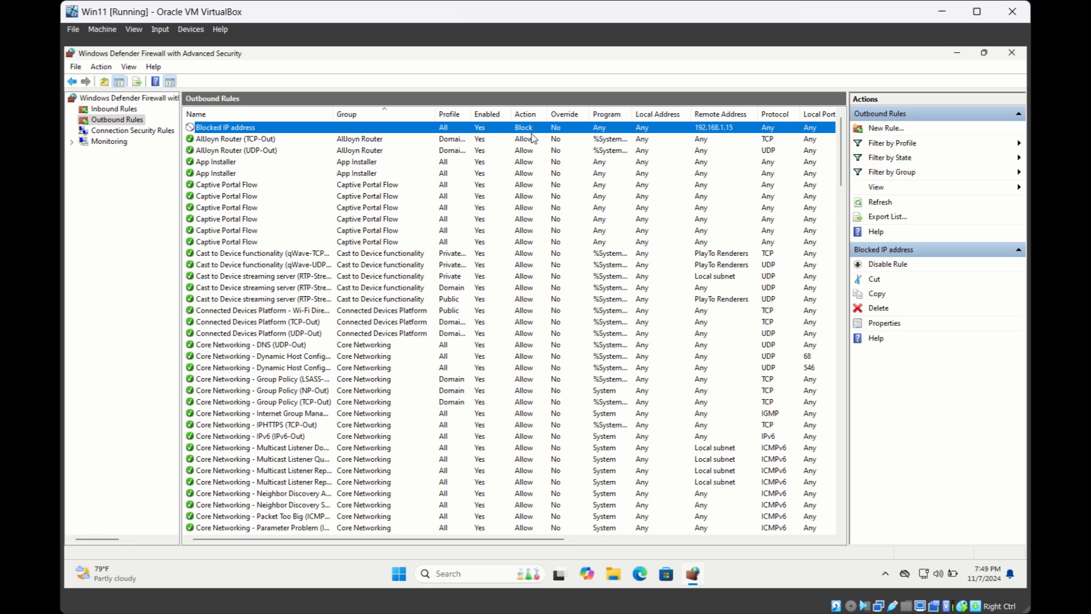
mouse_move(686, 143)
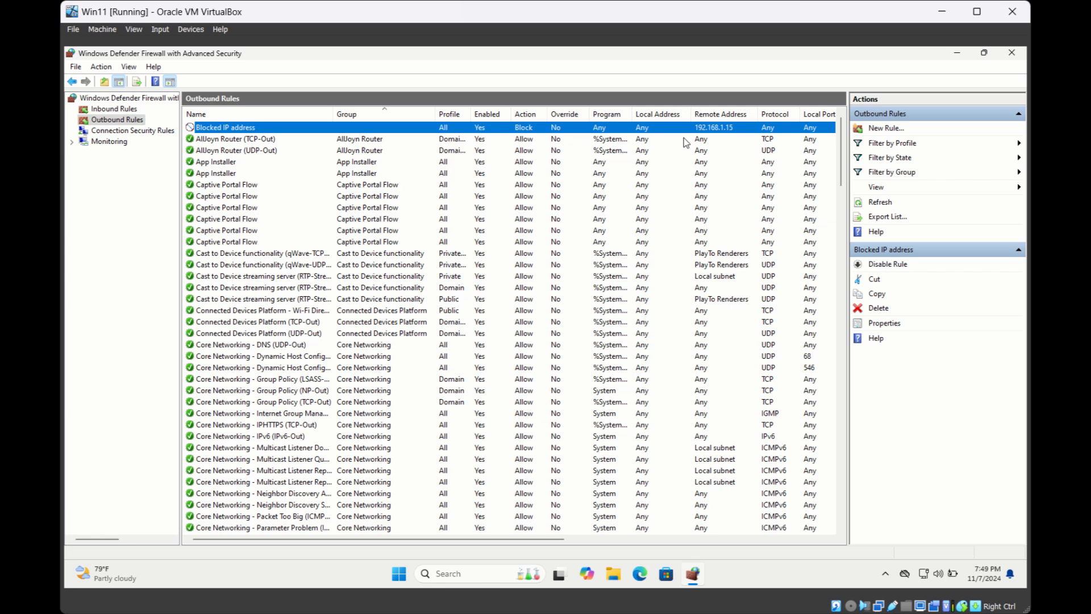
mouse_move(701, 137)
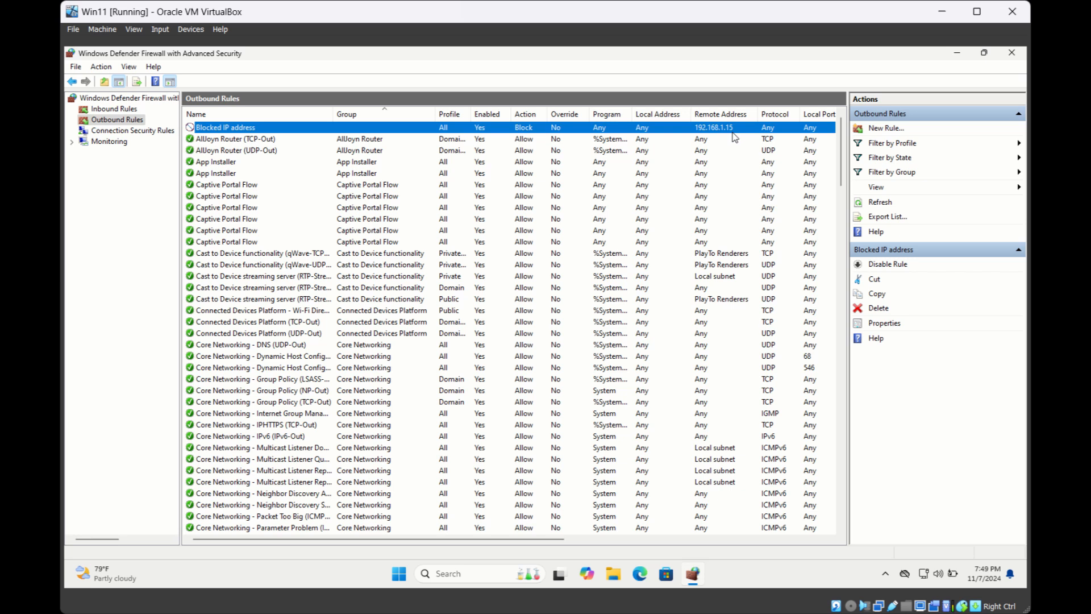
mouse_move(115, 114)
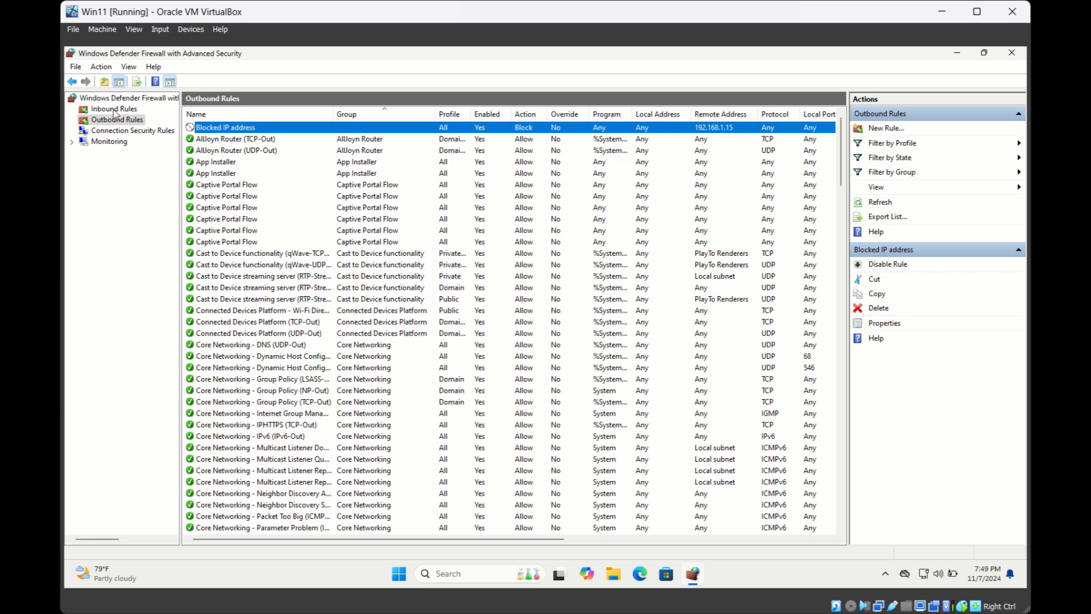
left_click(113, 109)
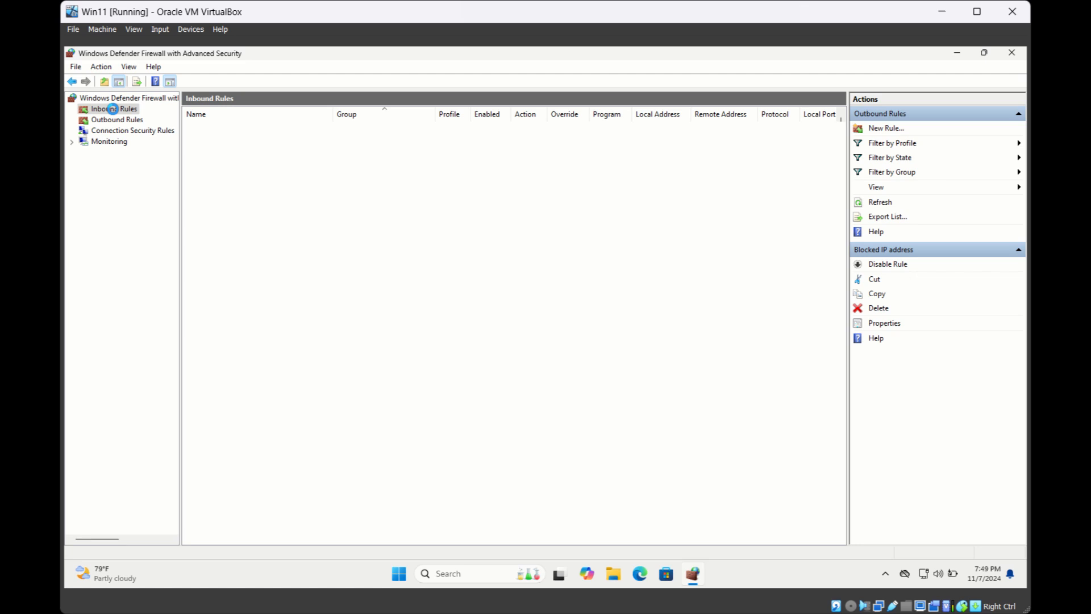
left_click(117, 119)
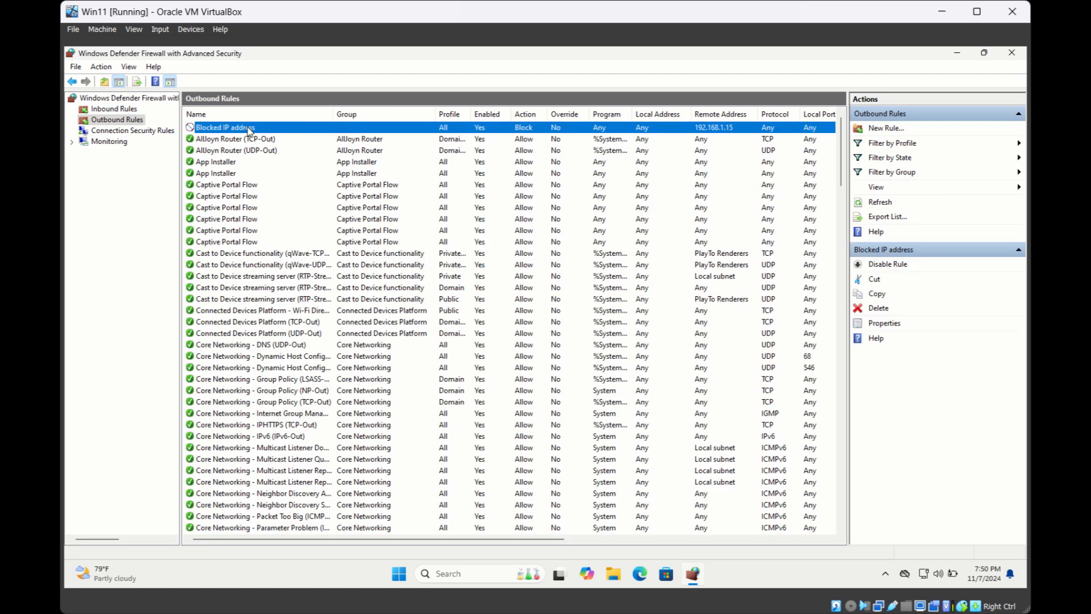
mouse_move(720, 269)
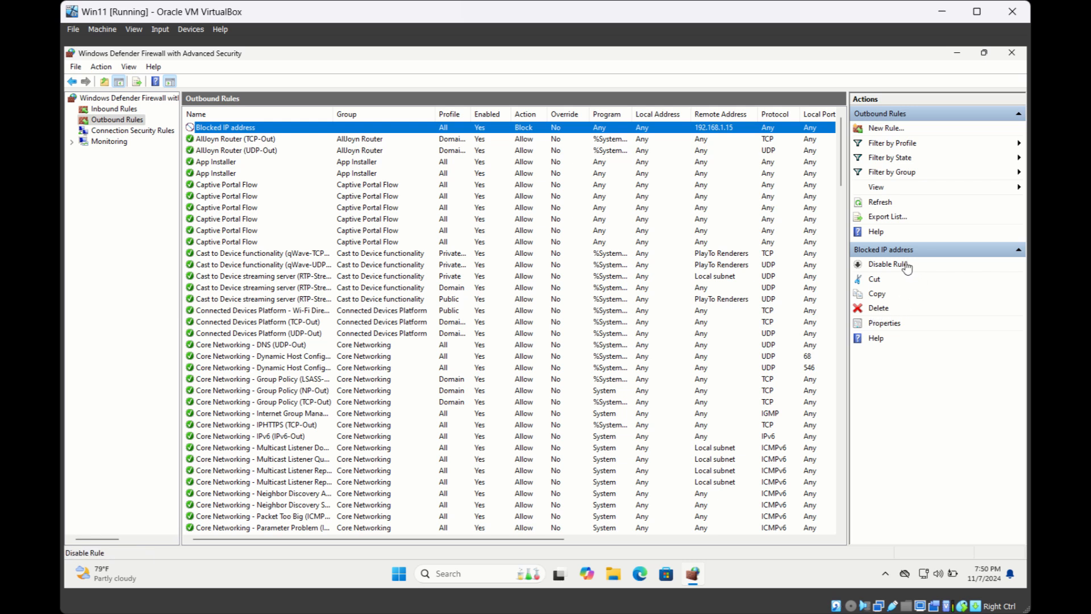
mouse_move(905, 272)
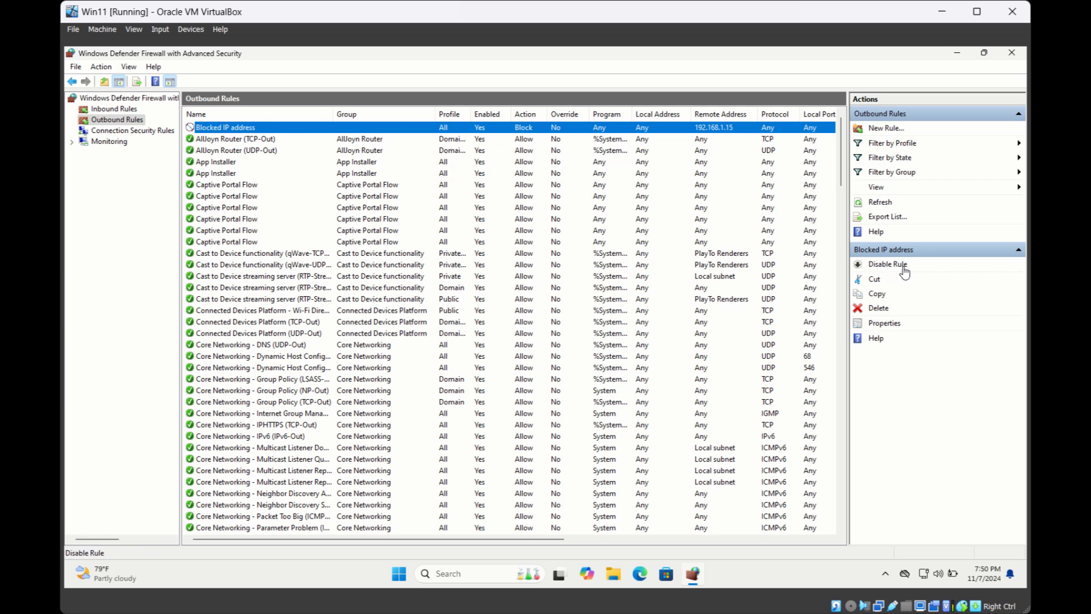